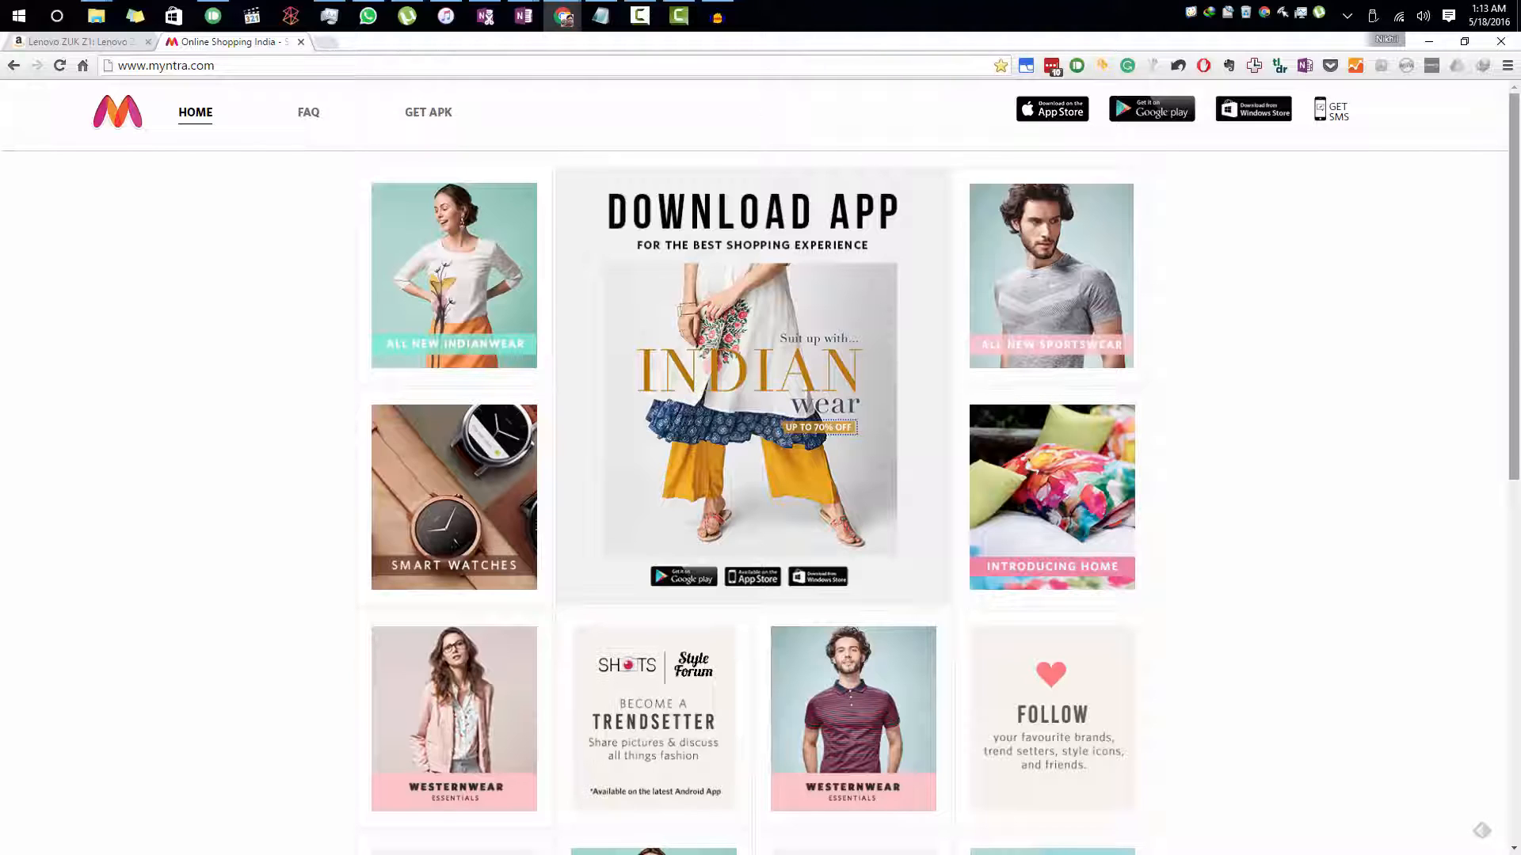
mouse_move(1375, 376)
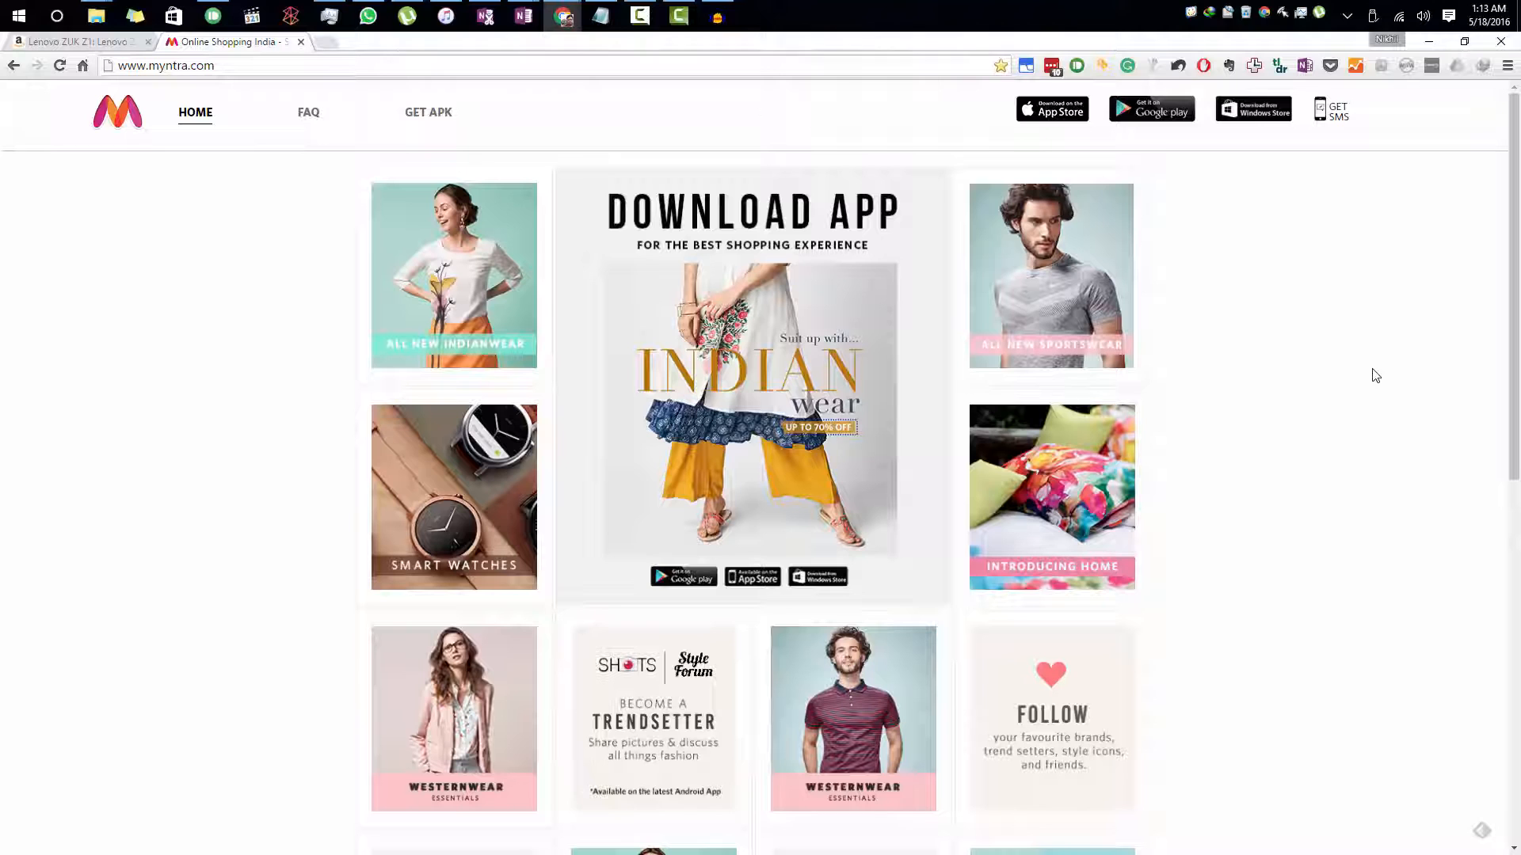
Open Chrome DevTools beside the Myntra home page with F12
key(F12)
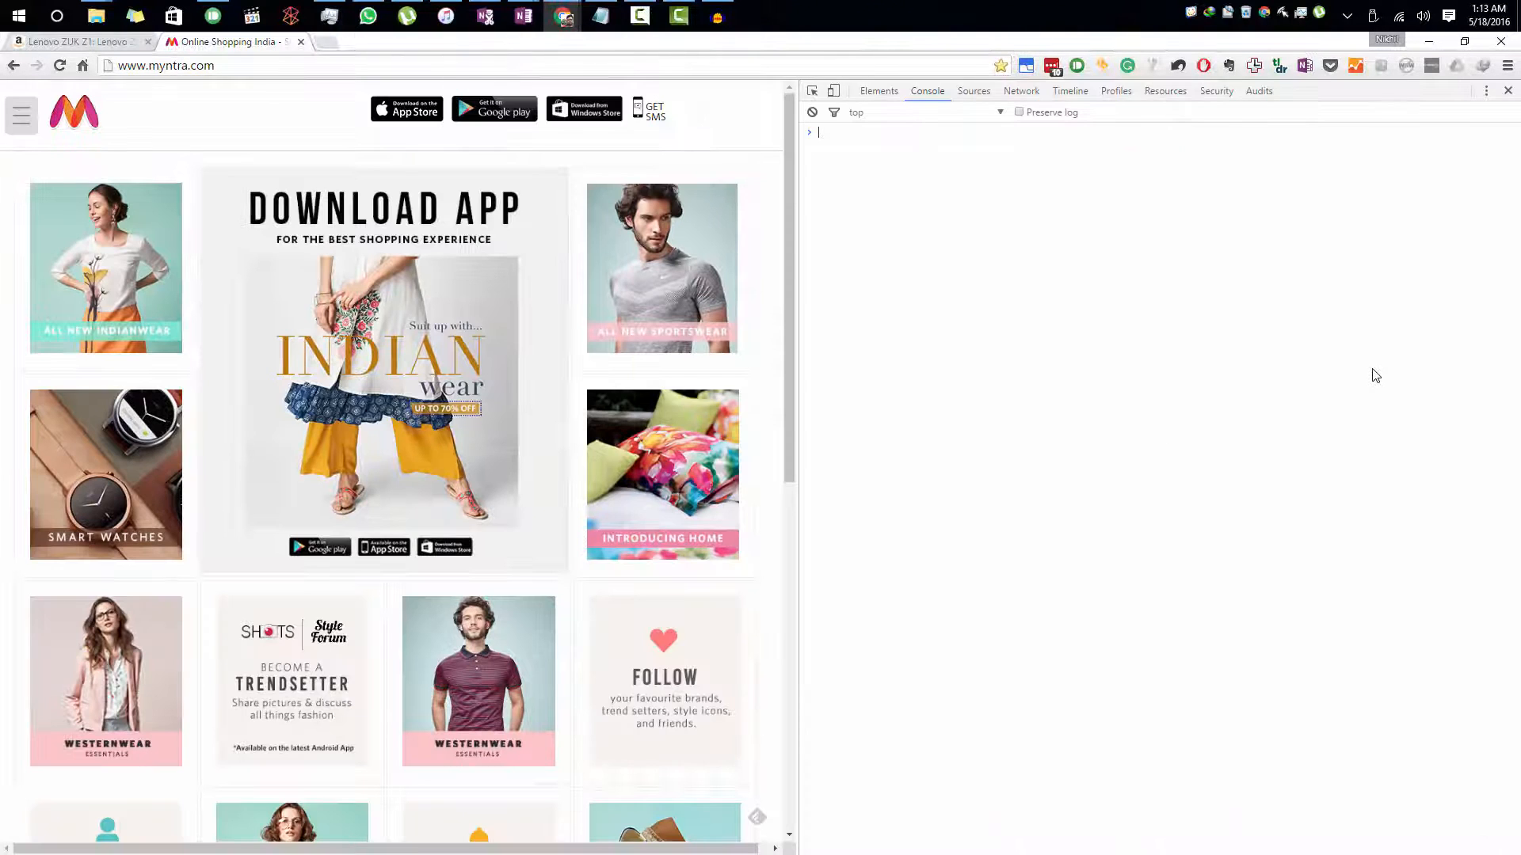
mouse_move(924, 311)
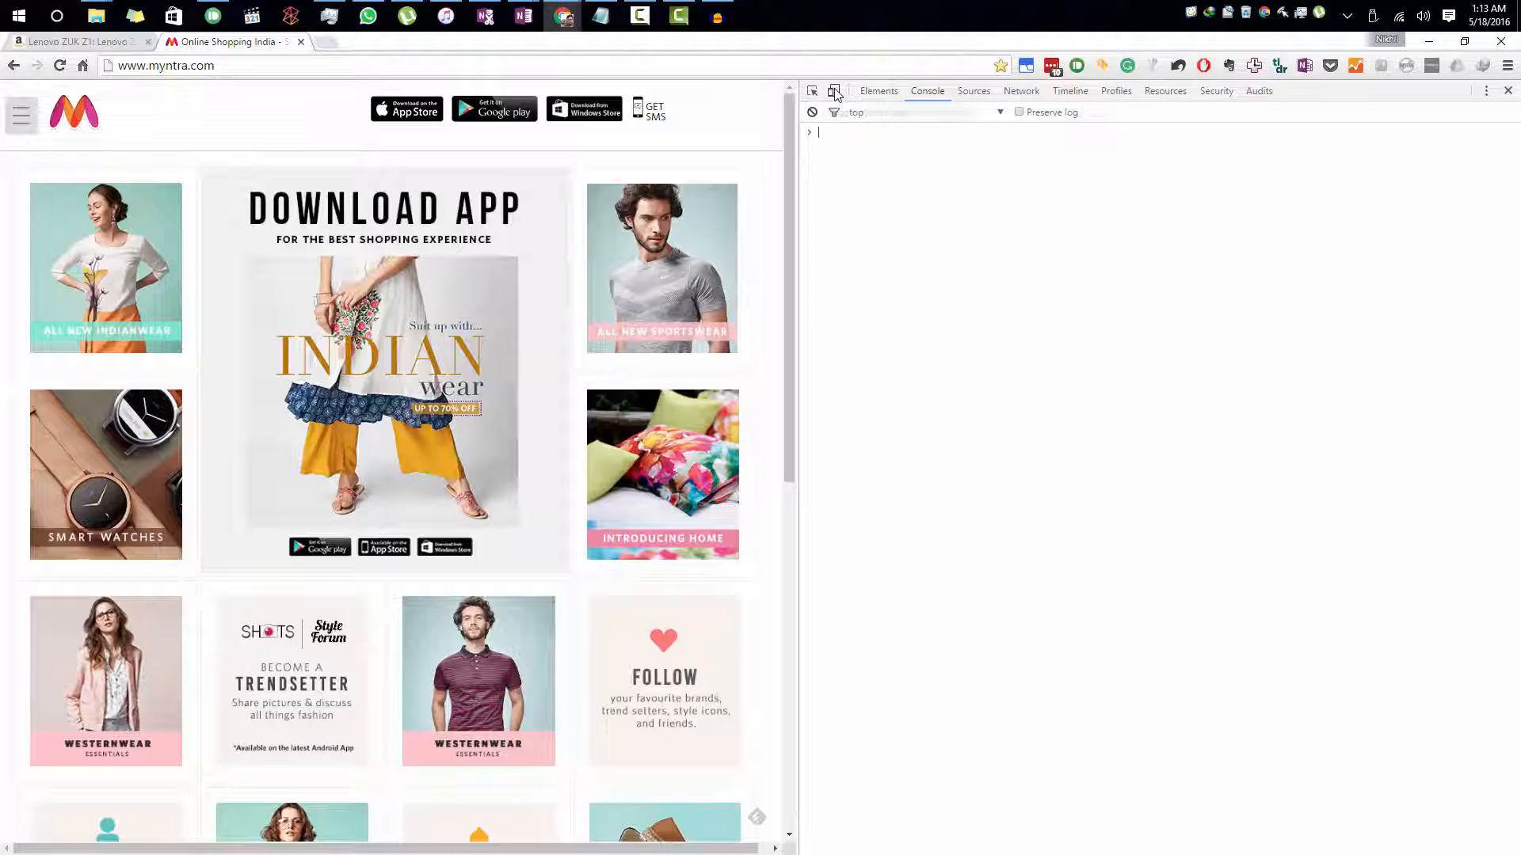
Switch into device emulation and preview Myntra as a Nexus 6P
click(832, 90)
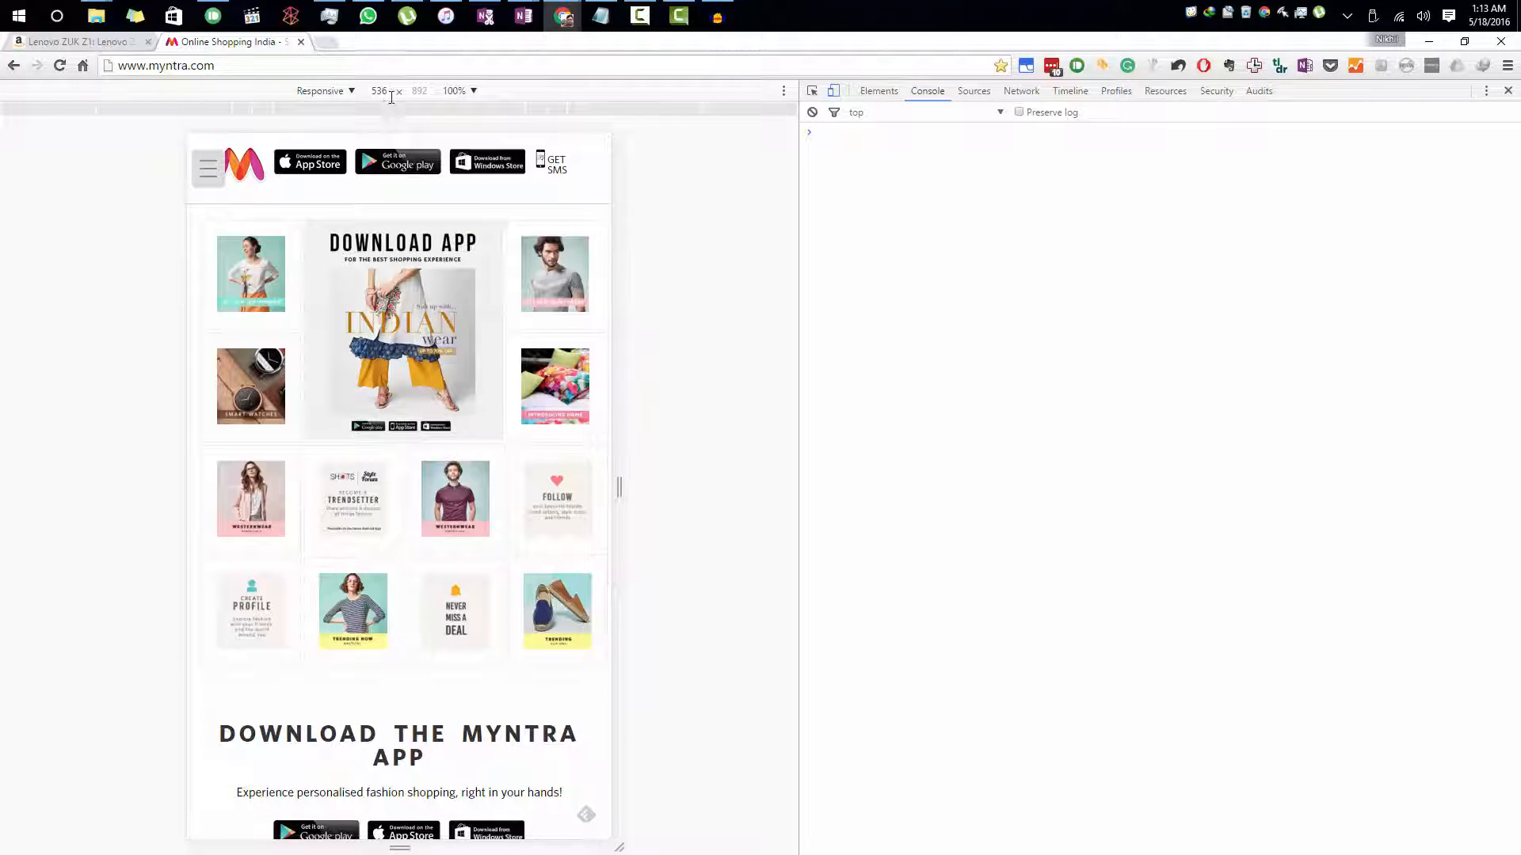
click(325, 90)
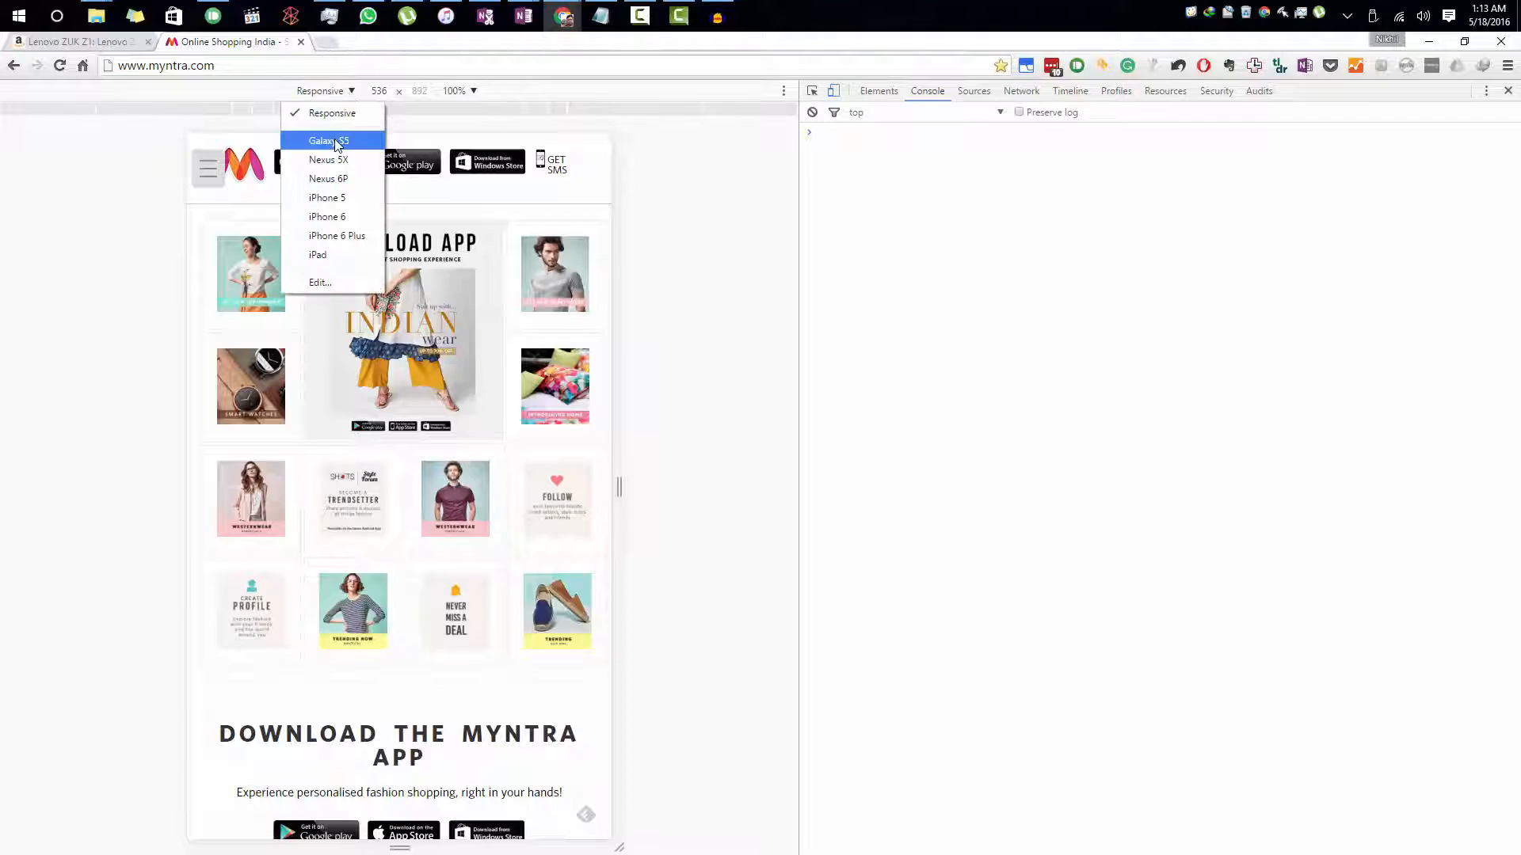
click(328, 178)
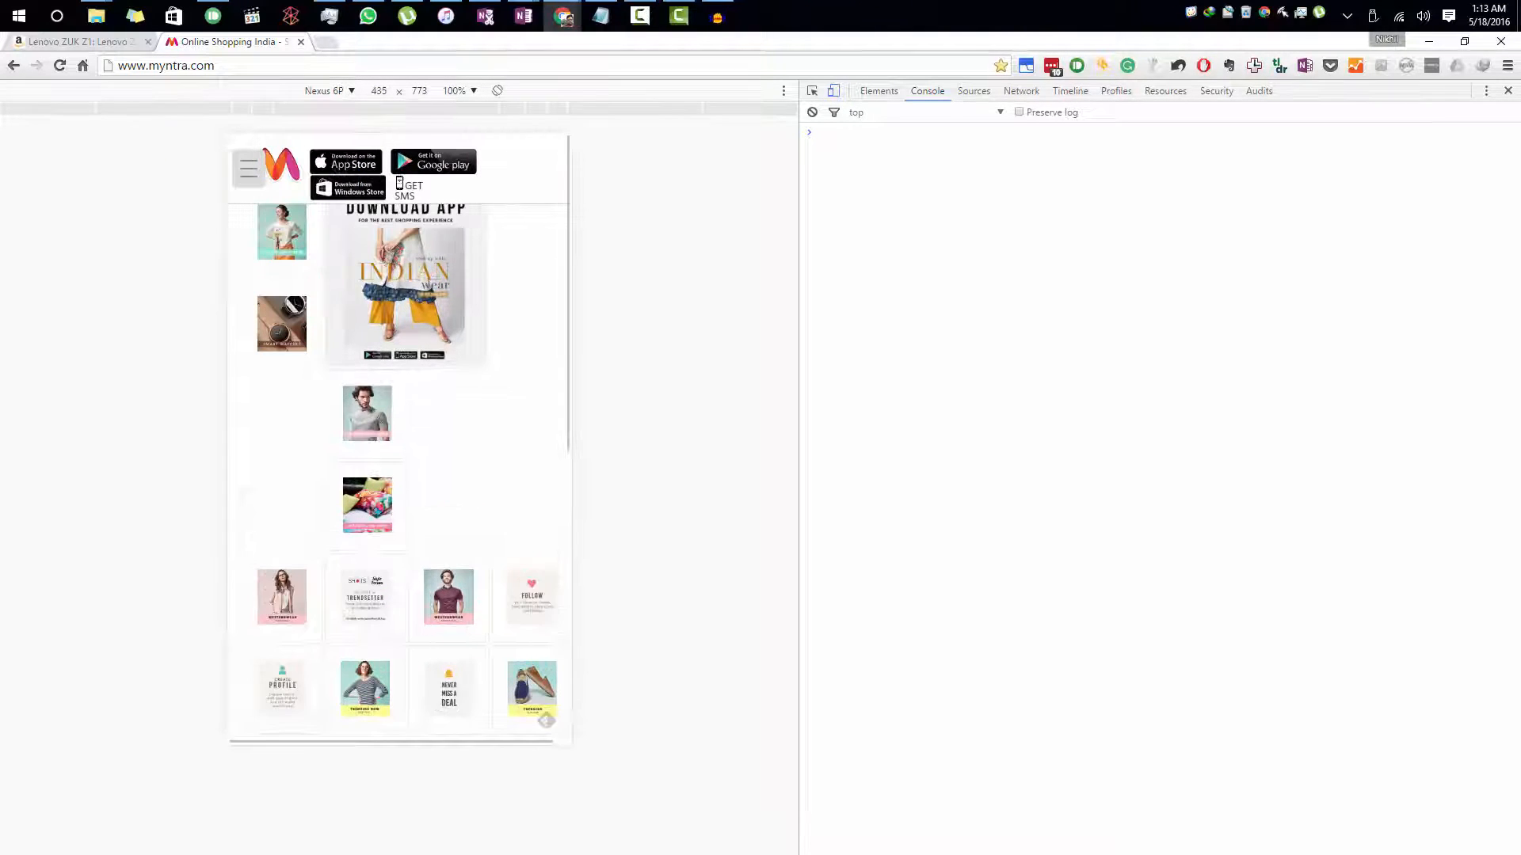
Reopen the device list and choose Edit… to reach the emulated-devices settings
click(328, 90)
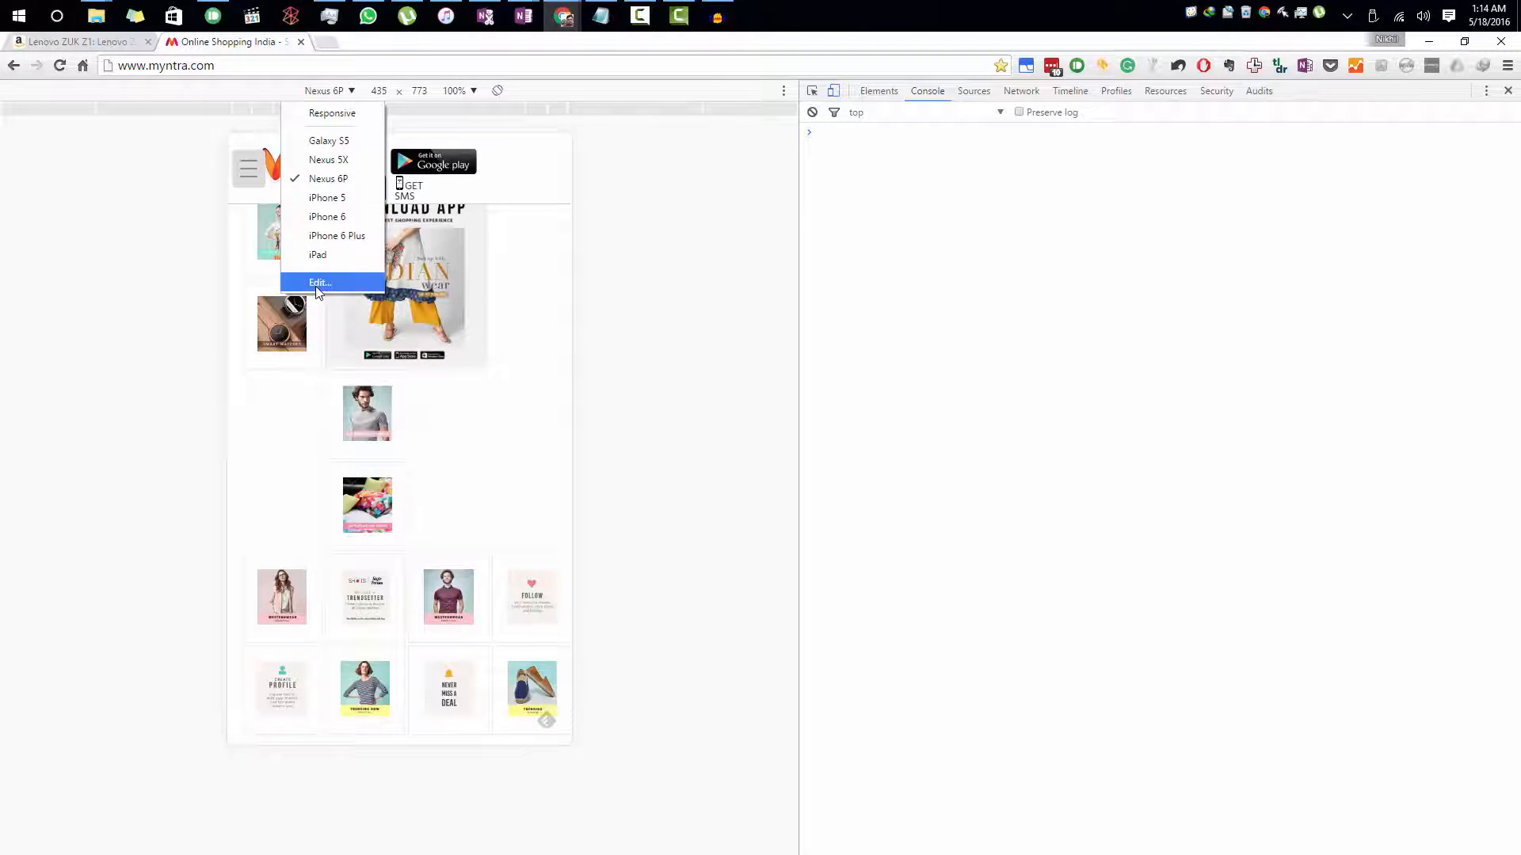
click(319, 282)
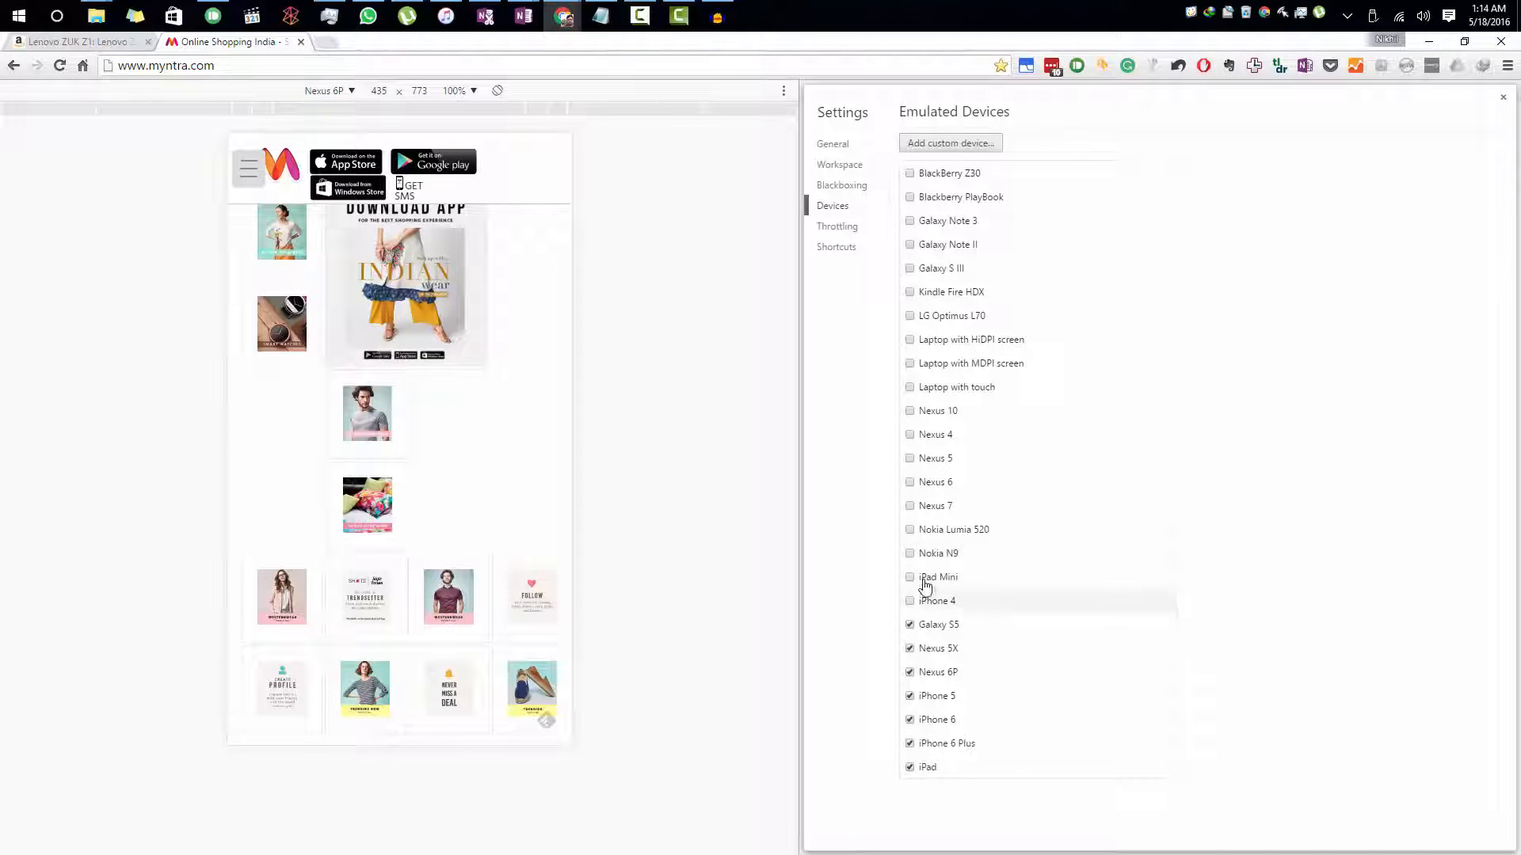
mouse_move(951, 297)
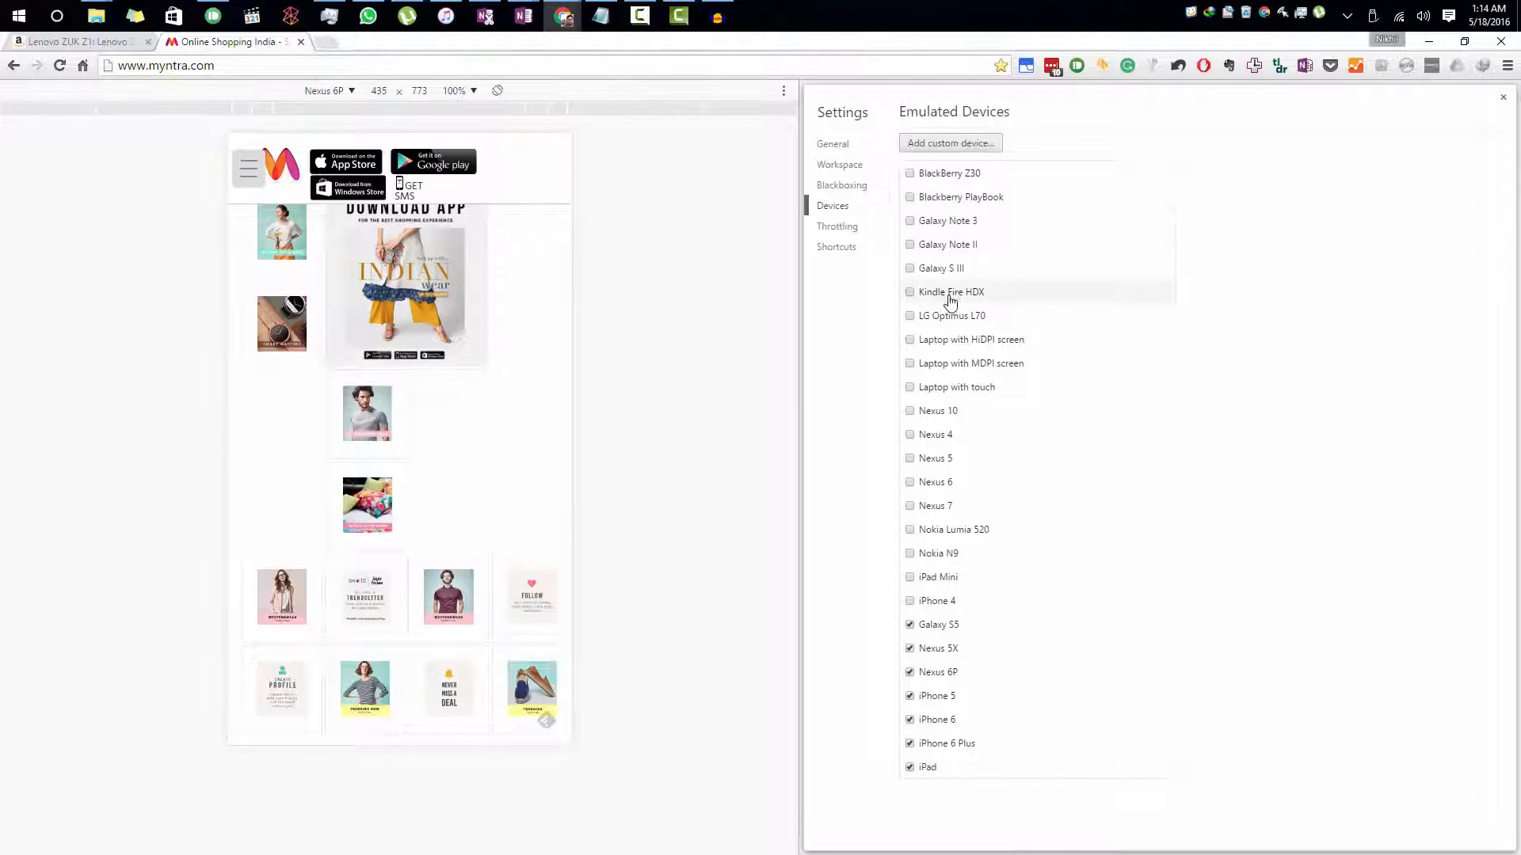
Enable Nexus 7 in the device list, then preview Myntra as an iPad
click(910, 505)
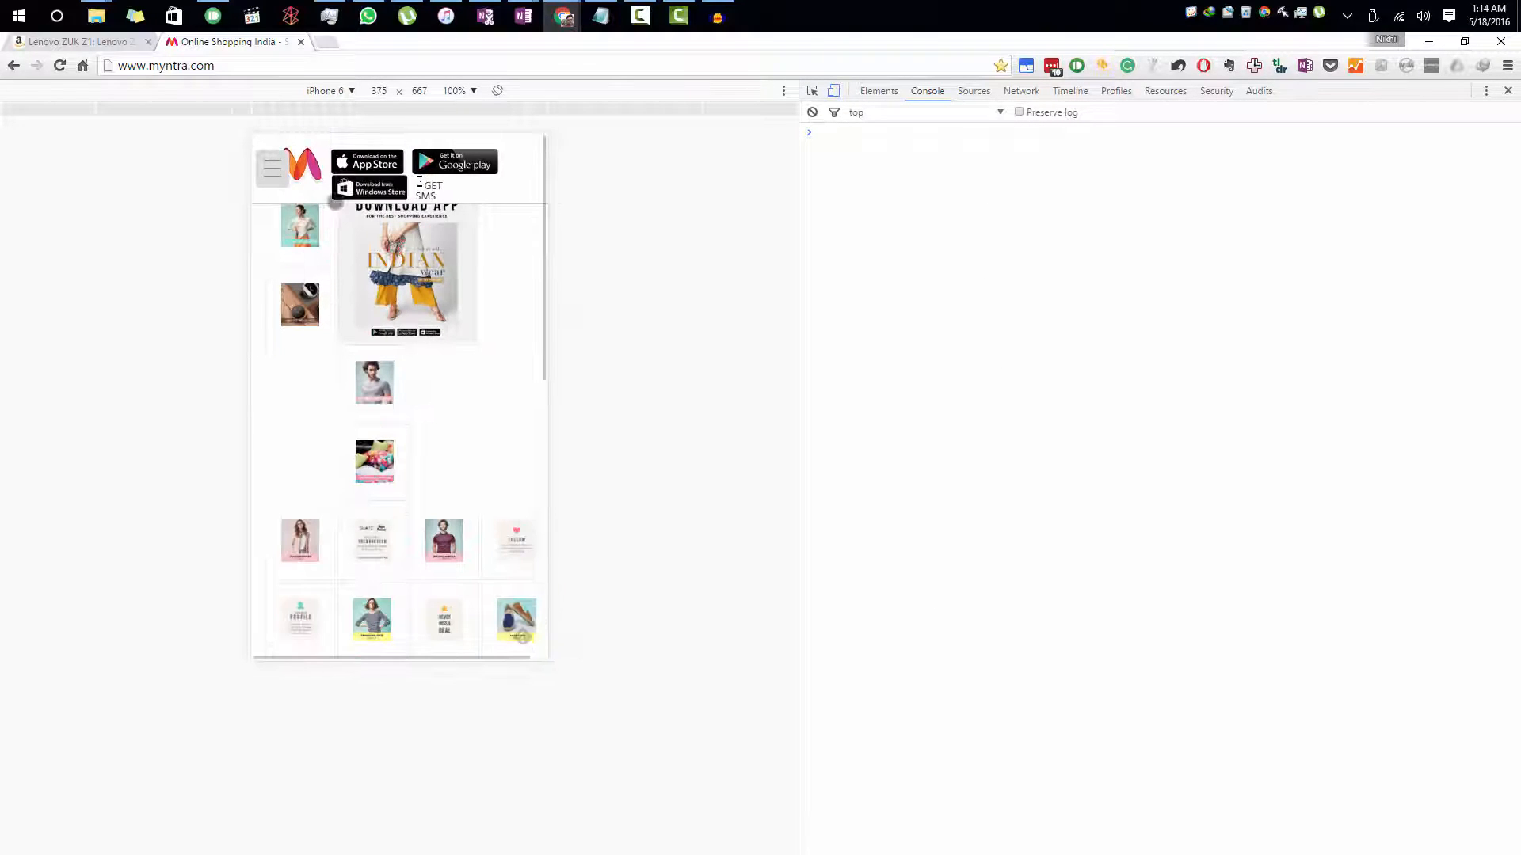
click(328, 90)
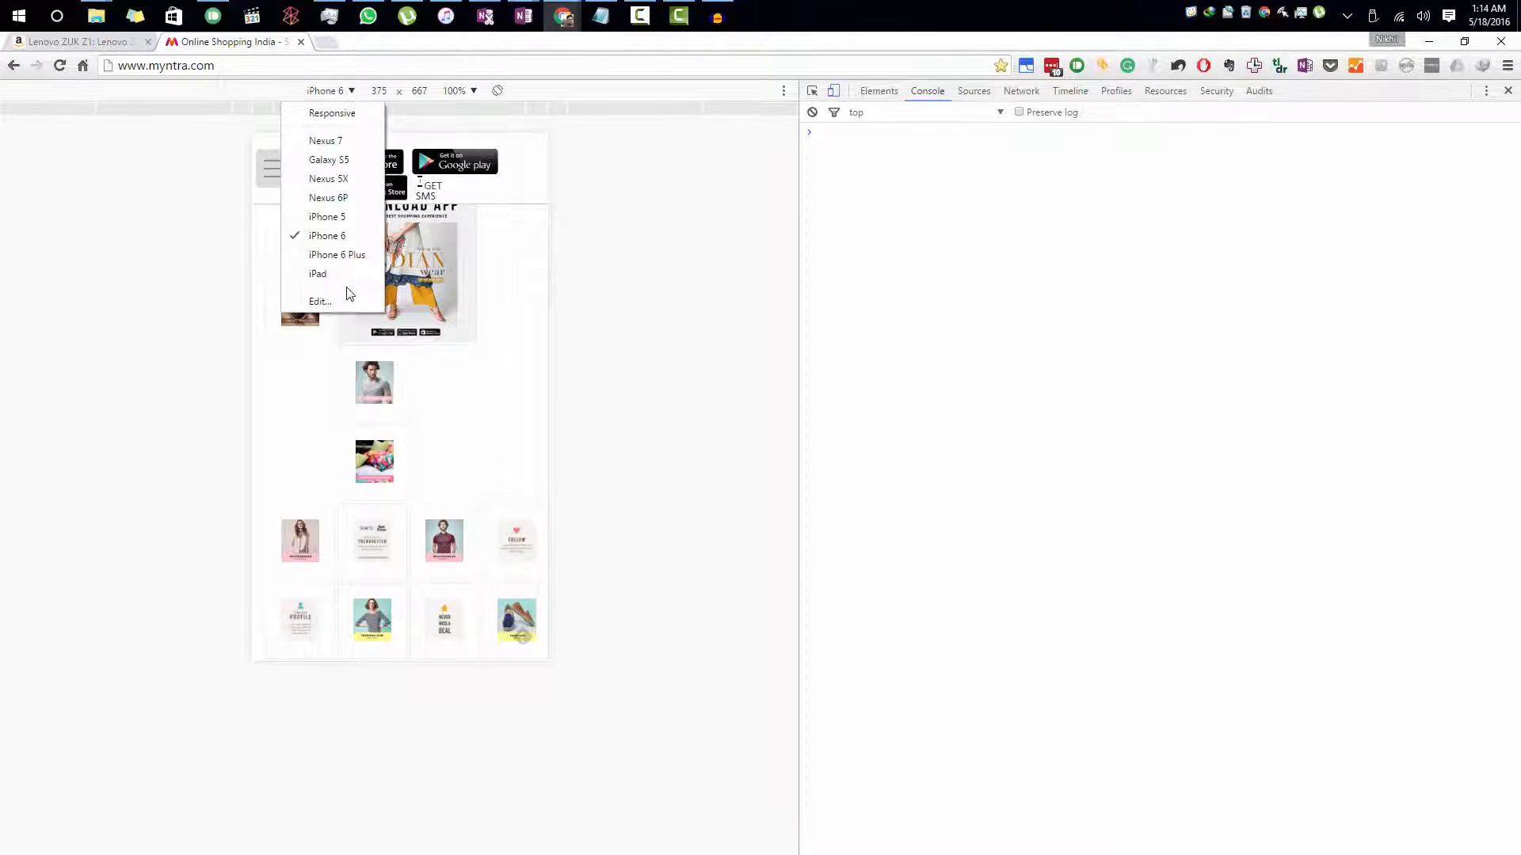
click(317, 273)
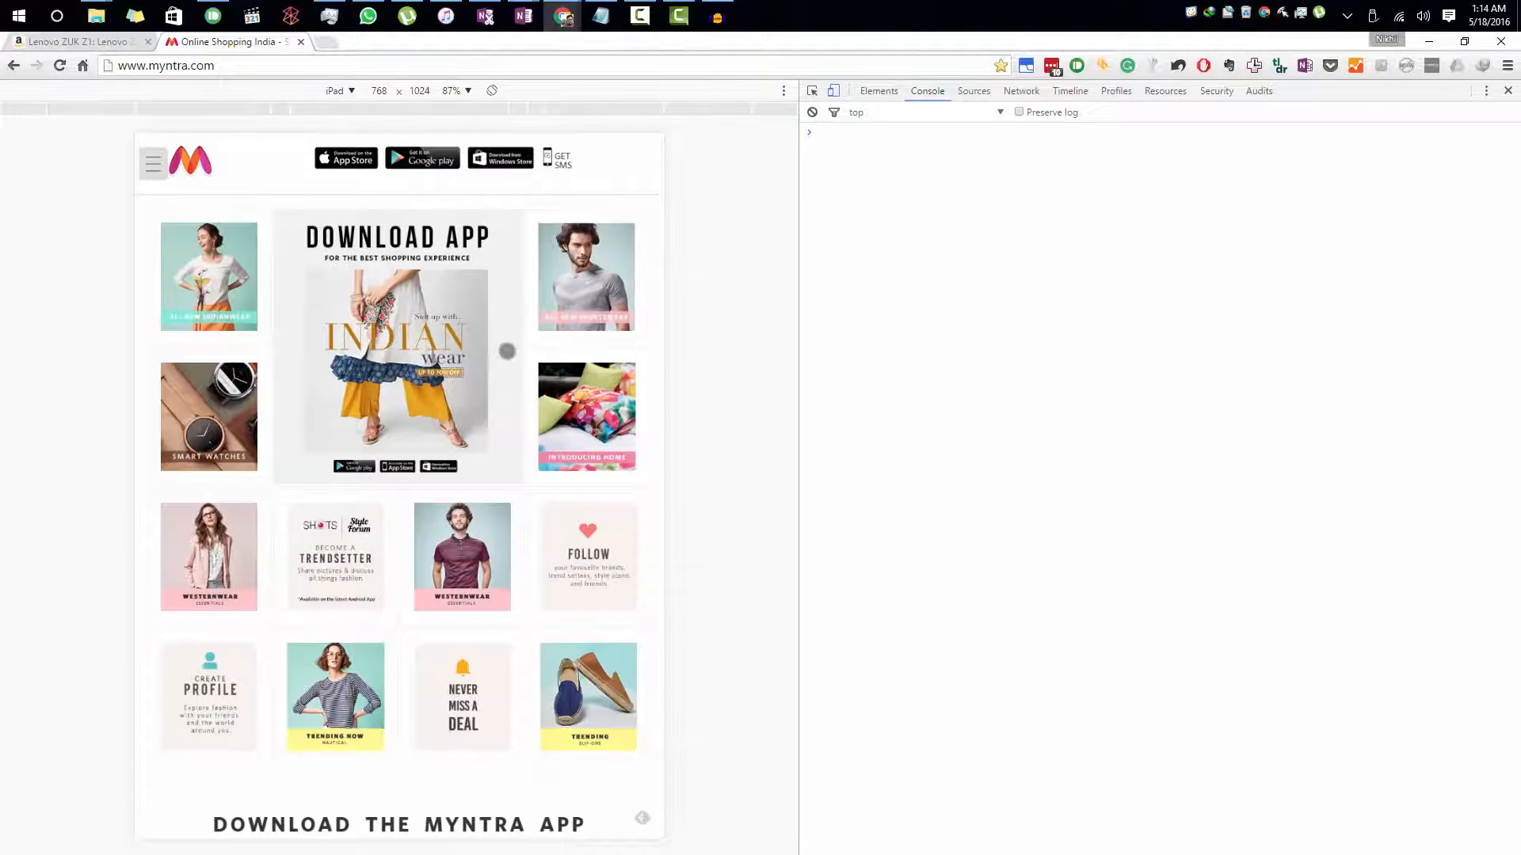
Reload Myntra so its mobile storefront appears under iPad emulation
click(152, 162)
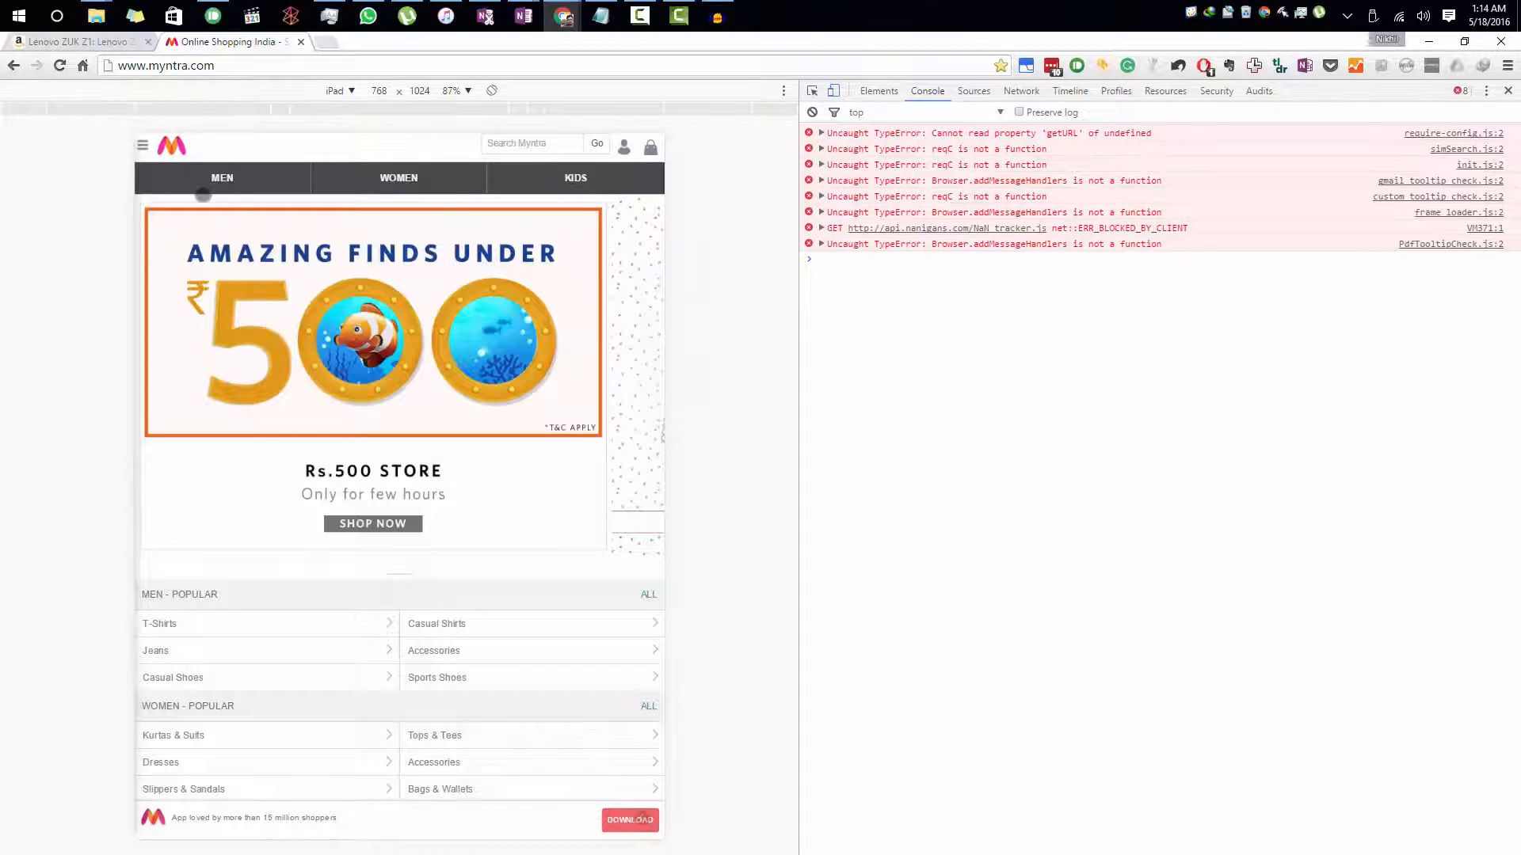
Visit Myntra's login page, then navigate the menu through Men > Topwear to Casual Shirts
click(142, 146)
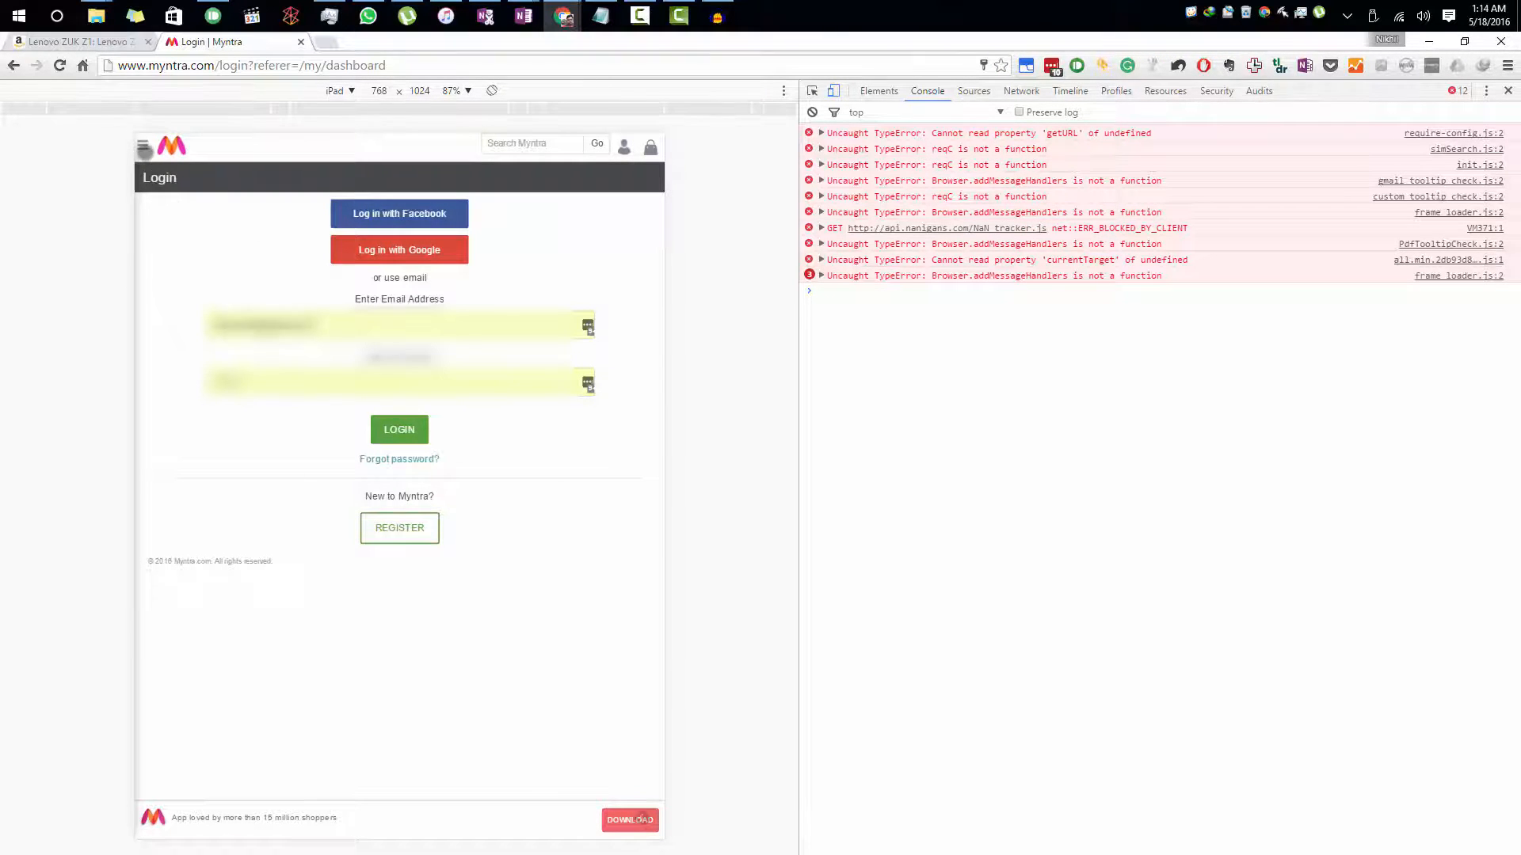
click(143, 146)
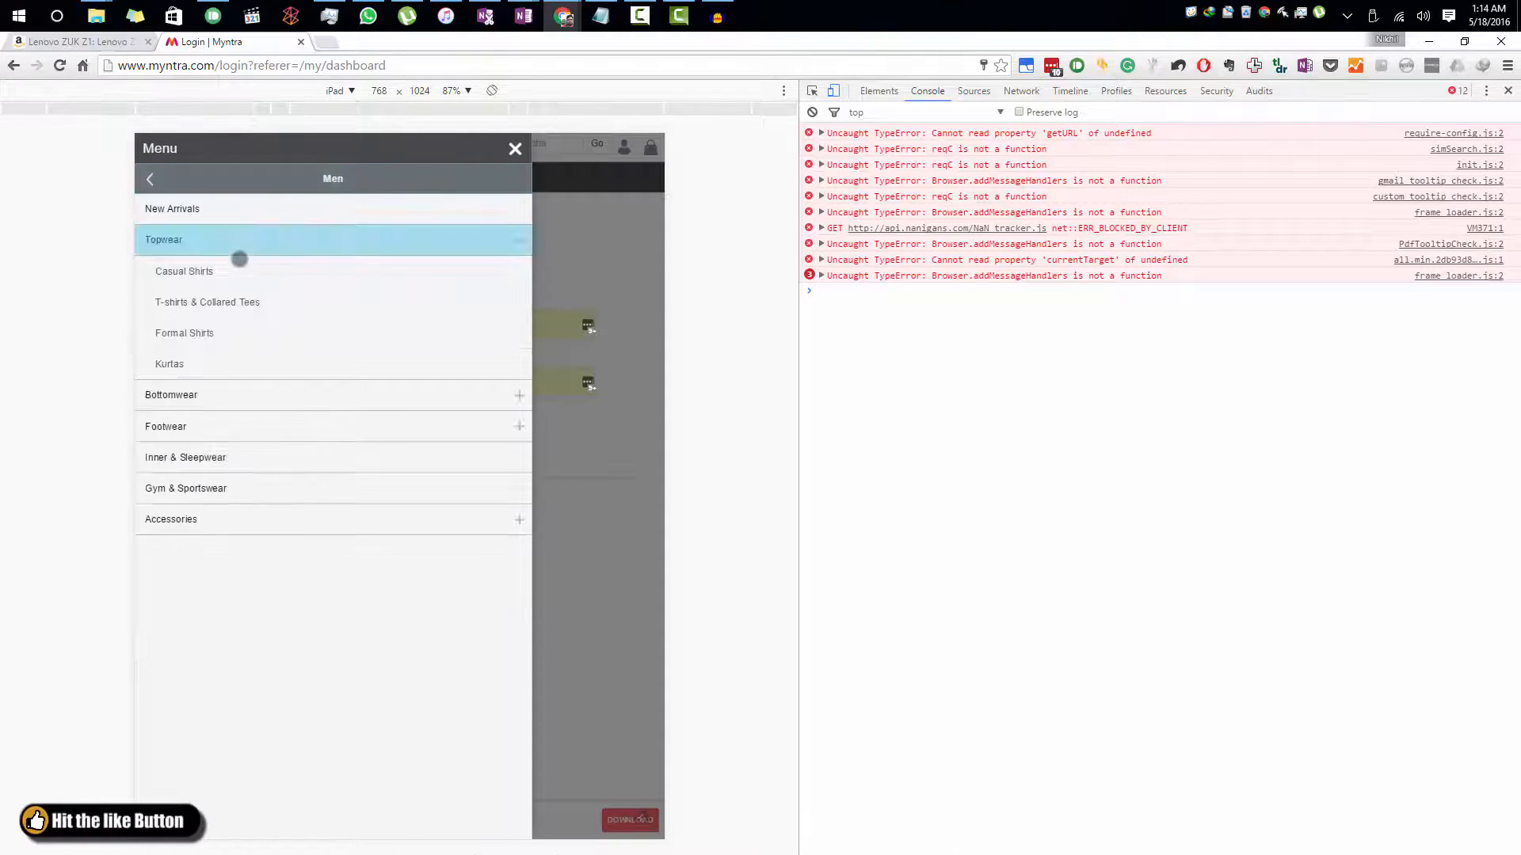
click(183, 271)
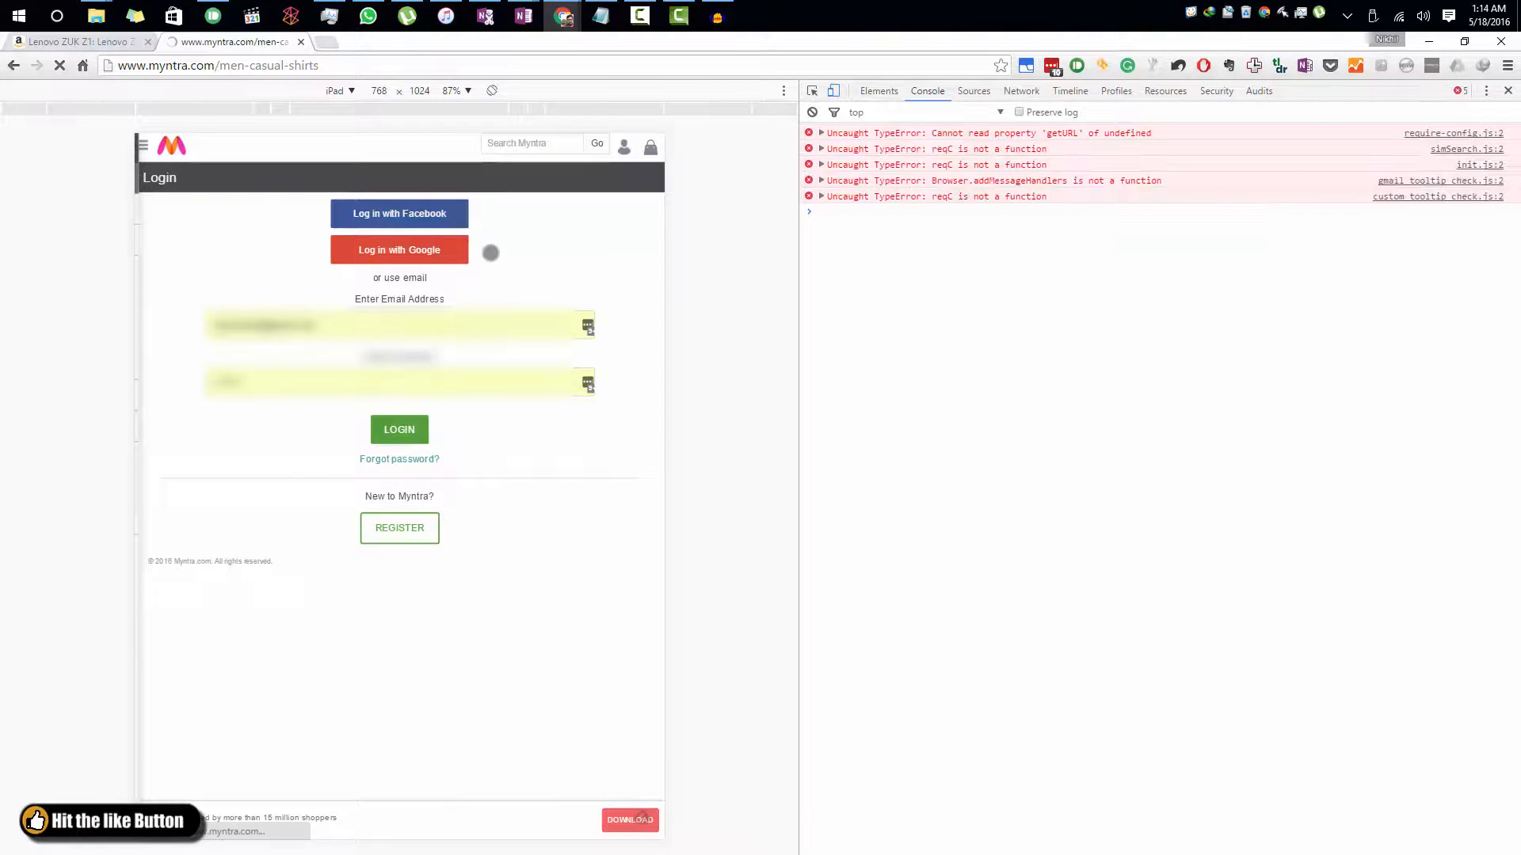